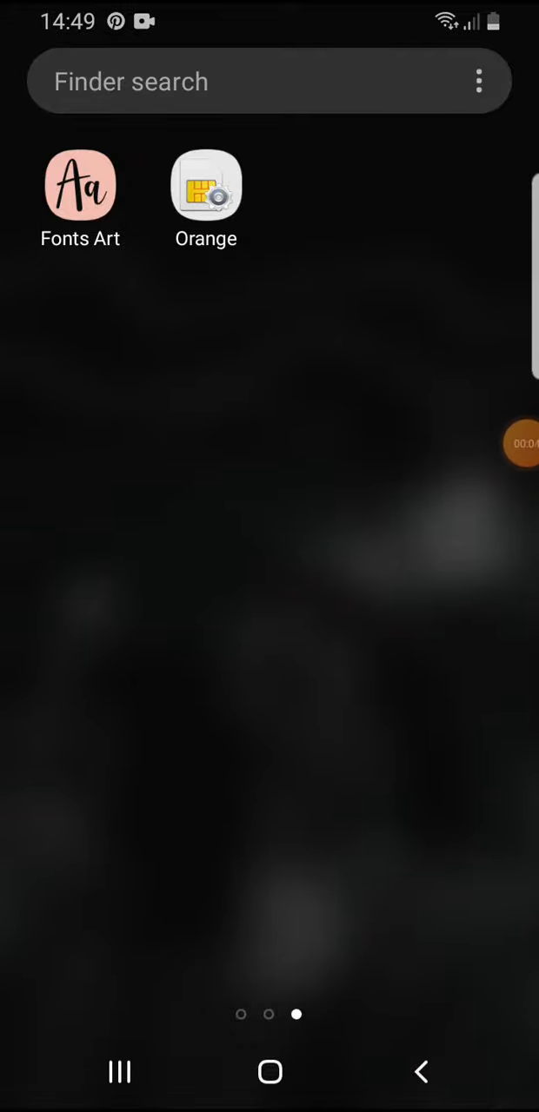
- Launch Fonts Art and start a new custom keyboard theme
left_click(79, 187)
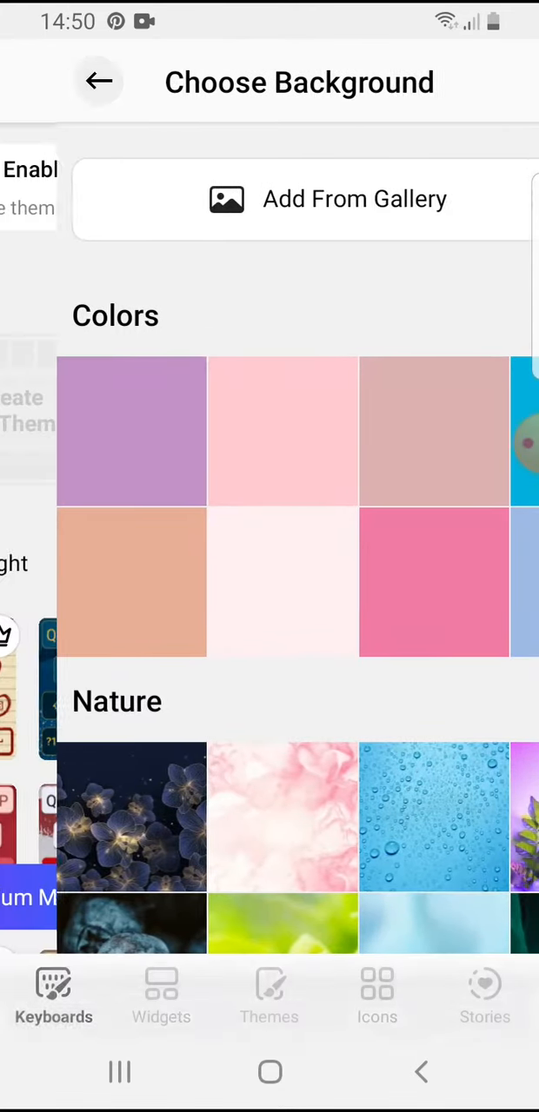
- Choose a pale pink swatch from the Colors row as the keyboard background
left_click(98, 81)
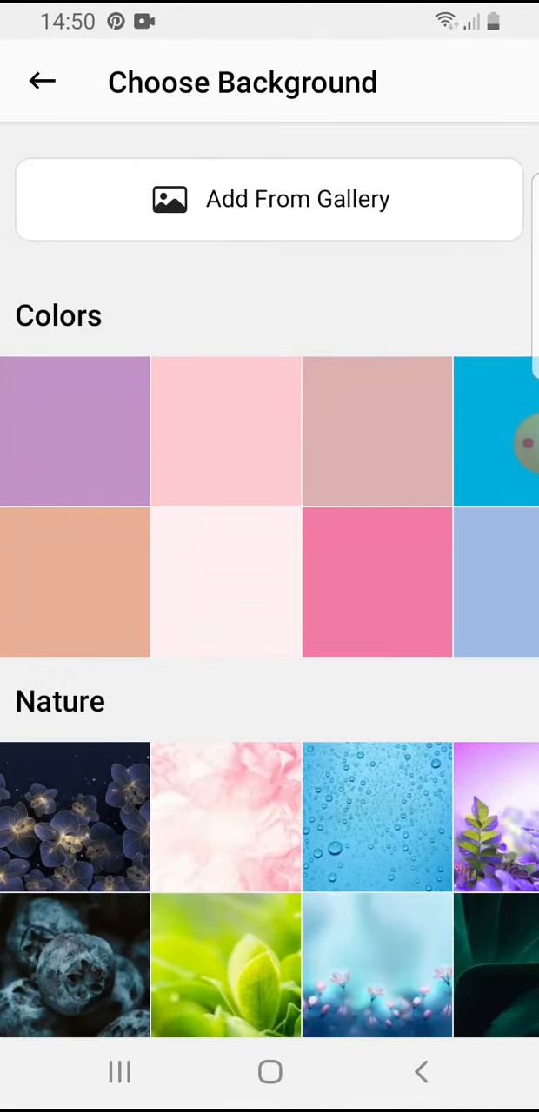
scroll("left", 3)
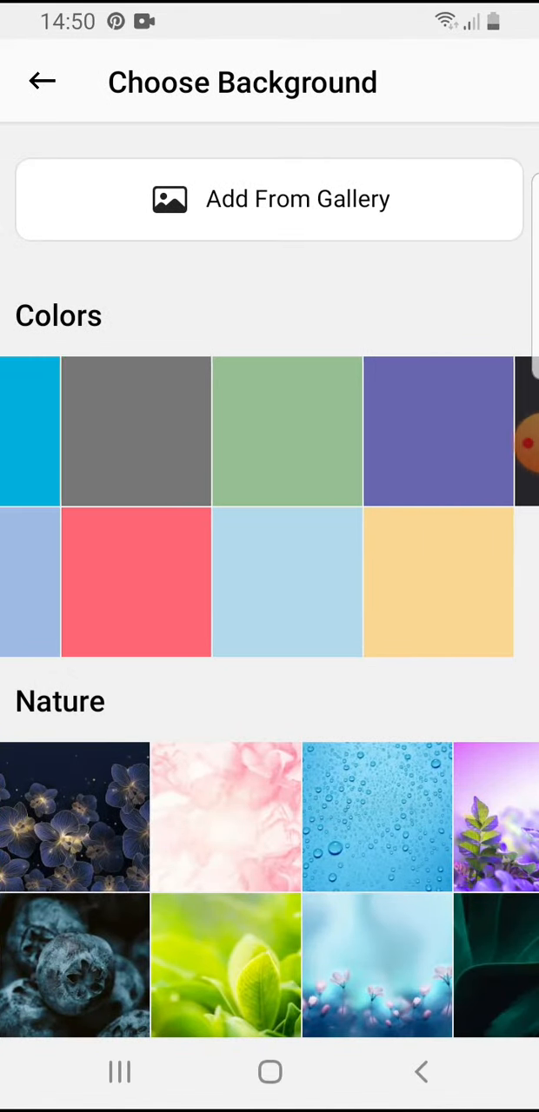
scroll("left", 3)
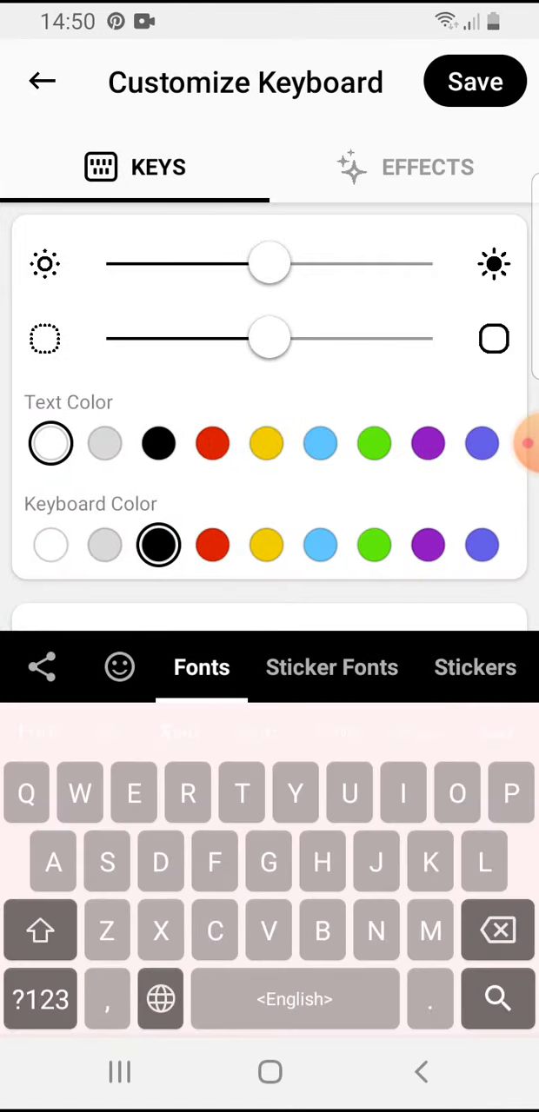
- Tune the key brightness slider and push key opacity near maximum for dark, solid keys
left_click_drag(269, 264, 369, 264)
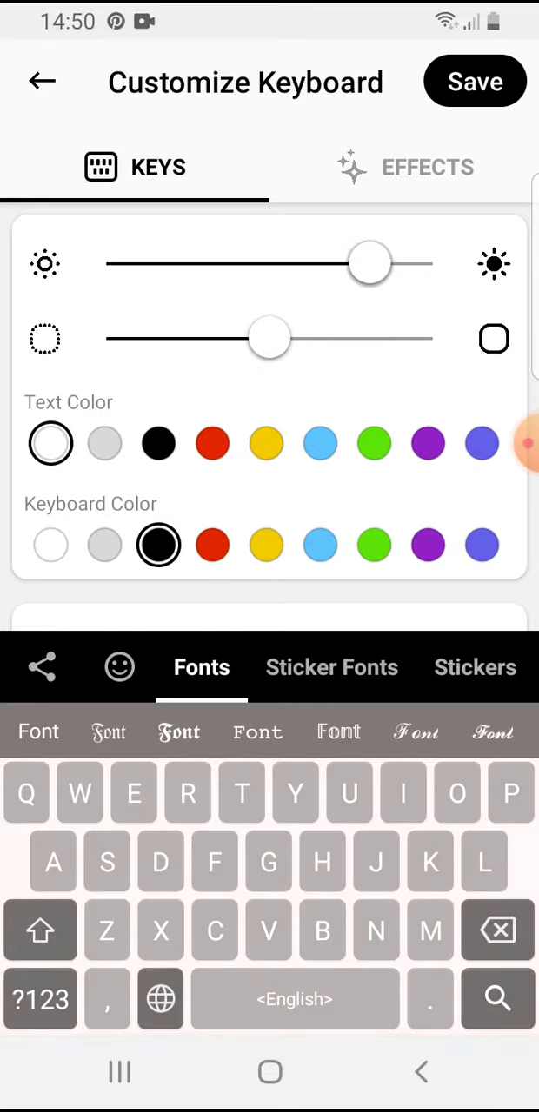
left_click_drag(369, 264, 278, 263)
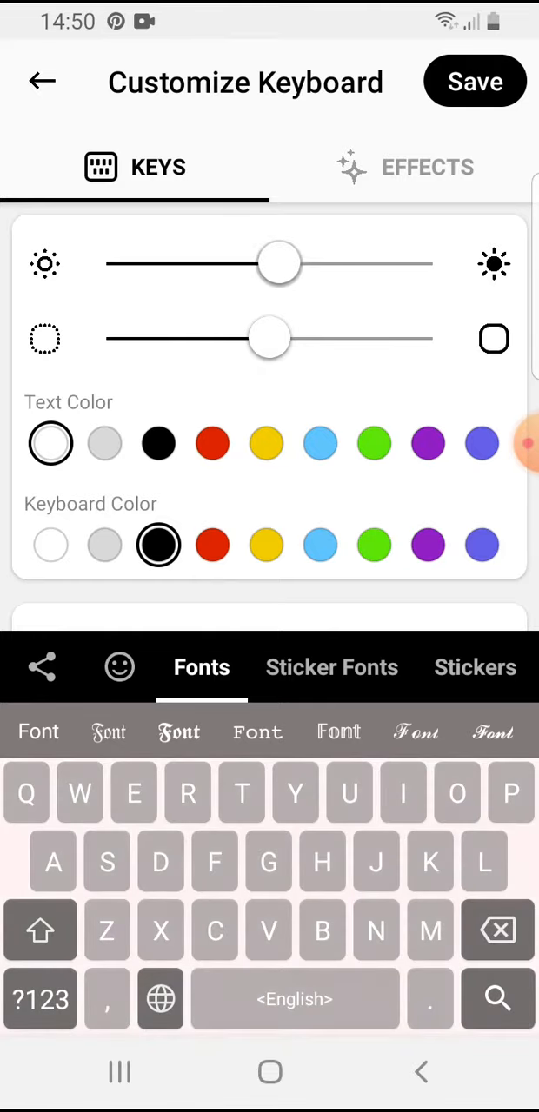
left_click_drag(280, 263, 339, 263)
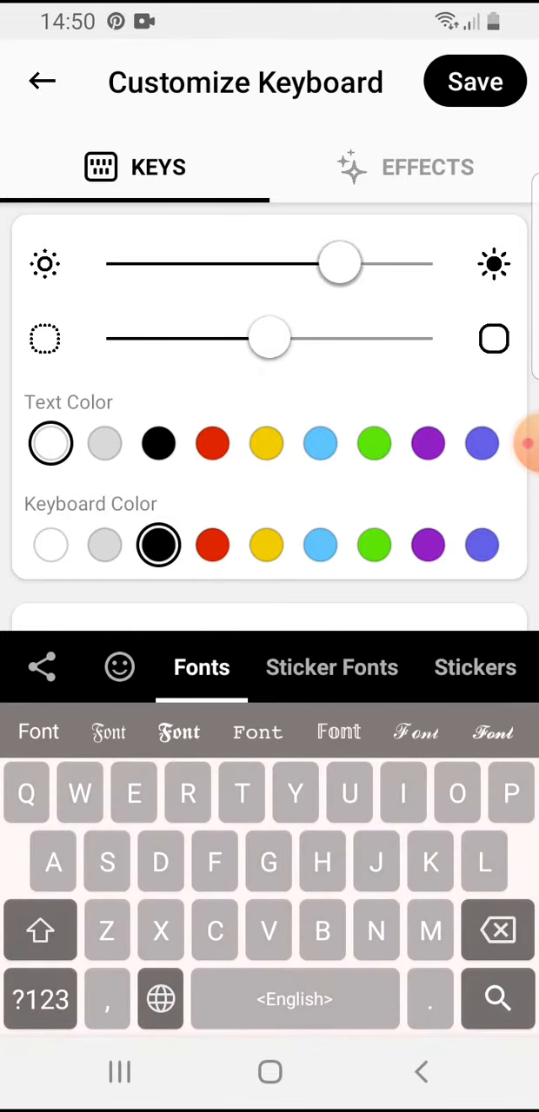
left_click_drag(339, 263, 213, 263)
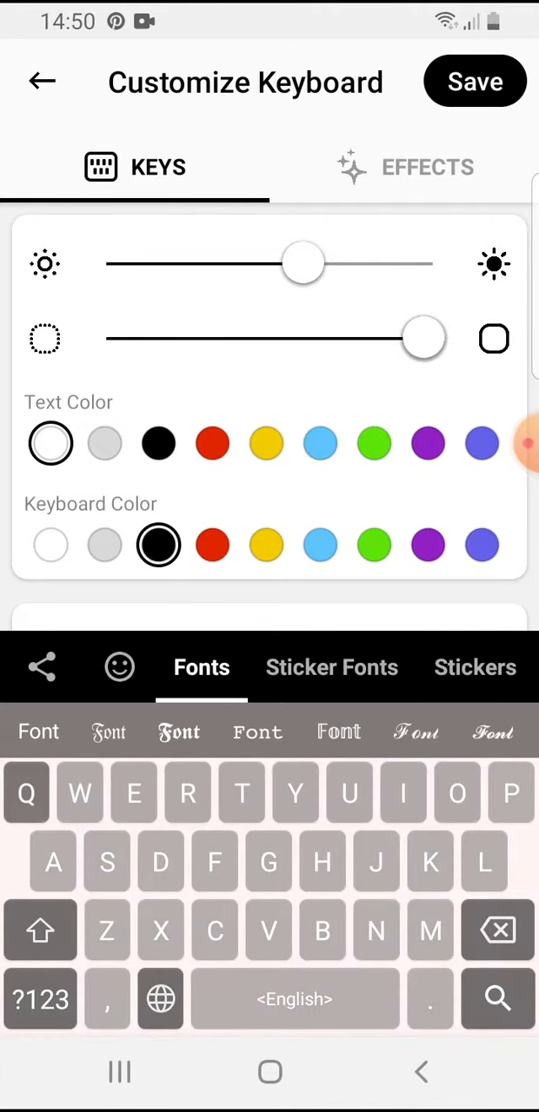
left_click_drag(424, 339, 404, 339)
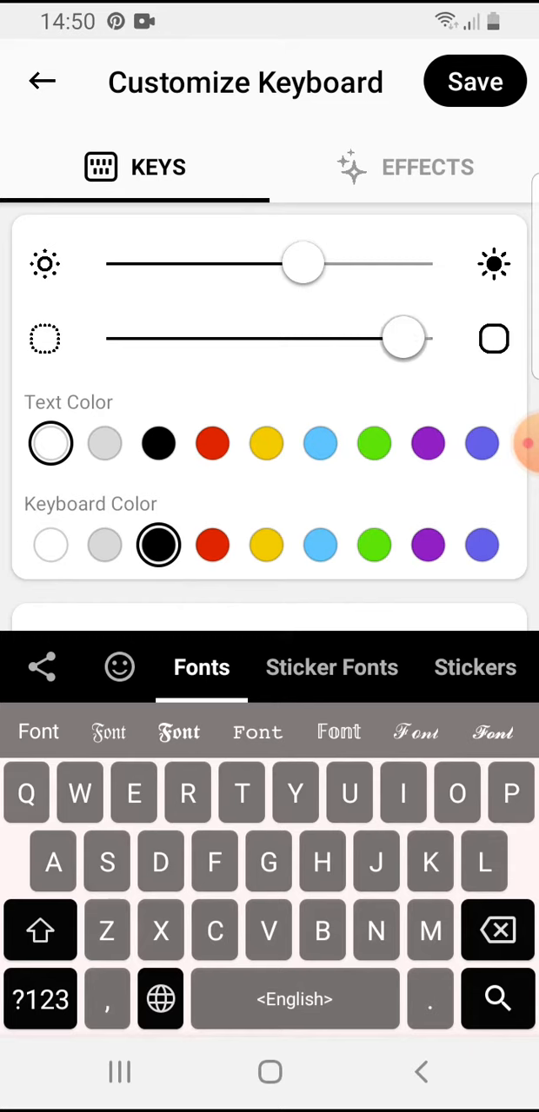
left_click_drag(404, 339, 323, 339)
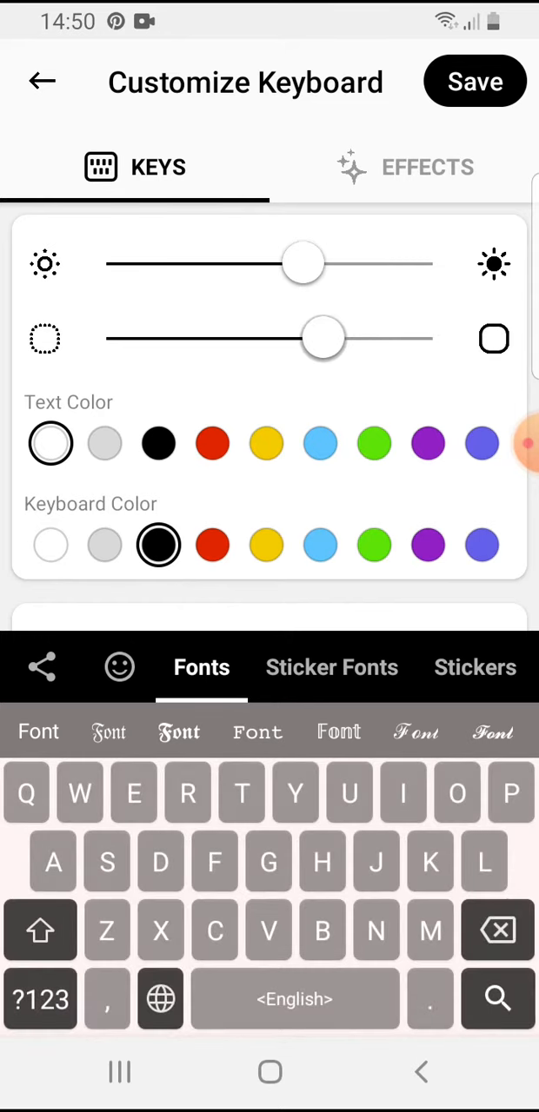
left_click_drag(323, 338, 404, 338)
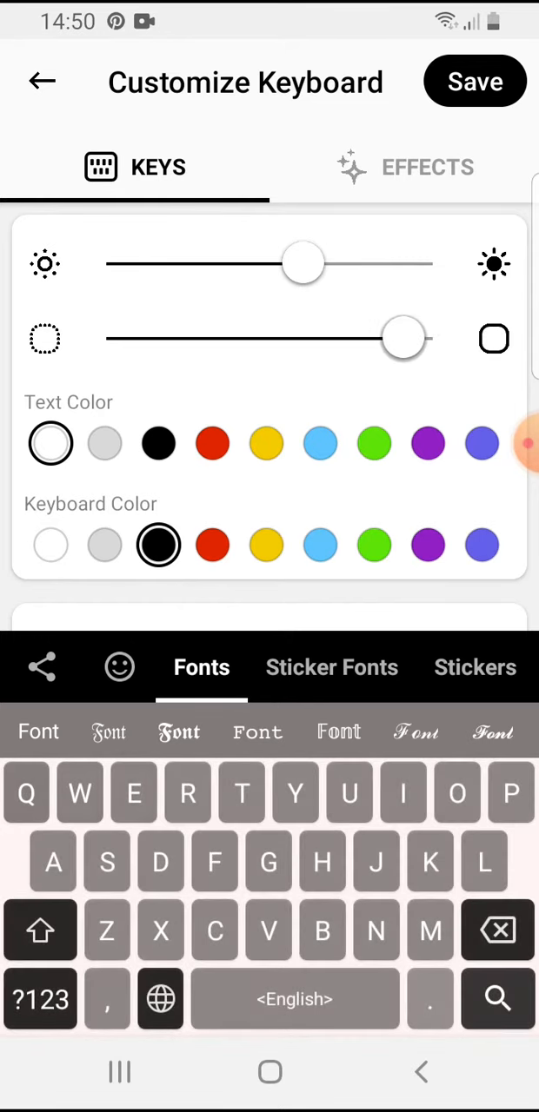
- Try black, green and orange key text, then set it to yellow
left_click(158, 443)
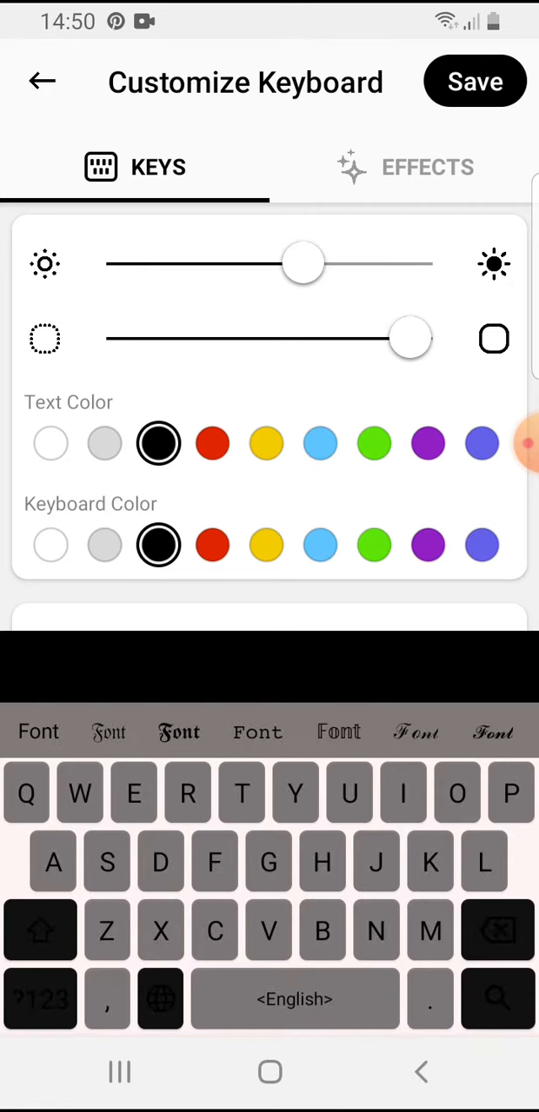
left_click(374, 443)
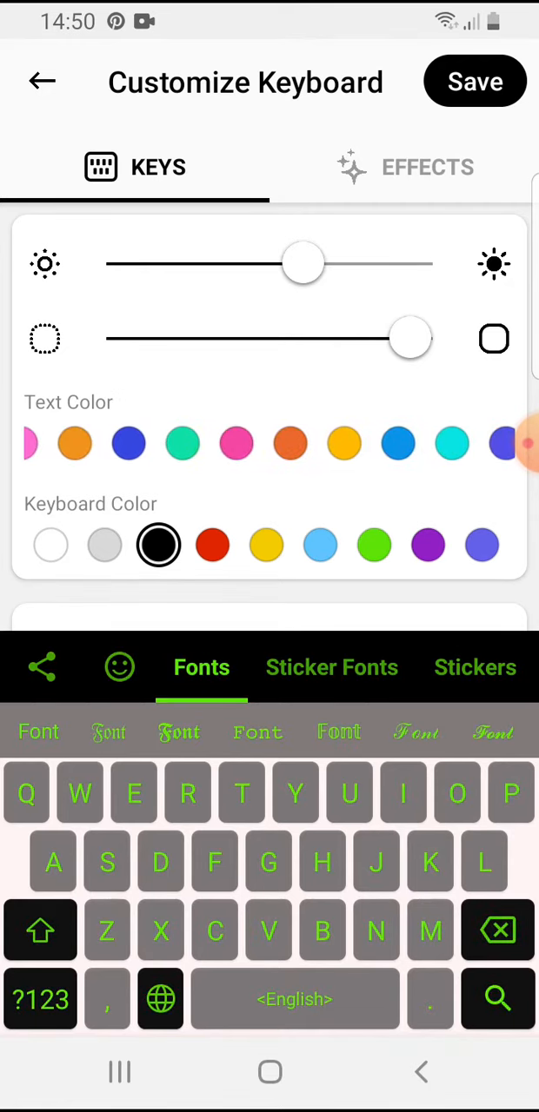
left_click(290, 443)
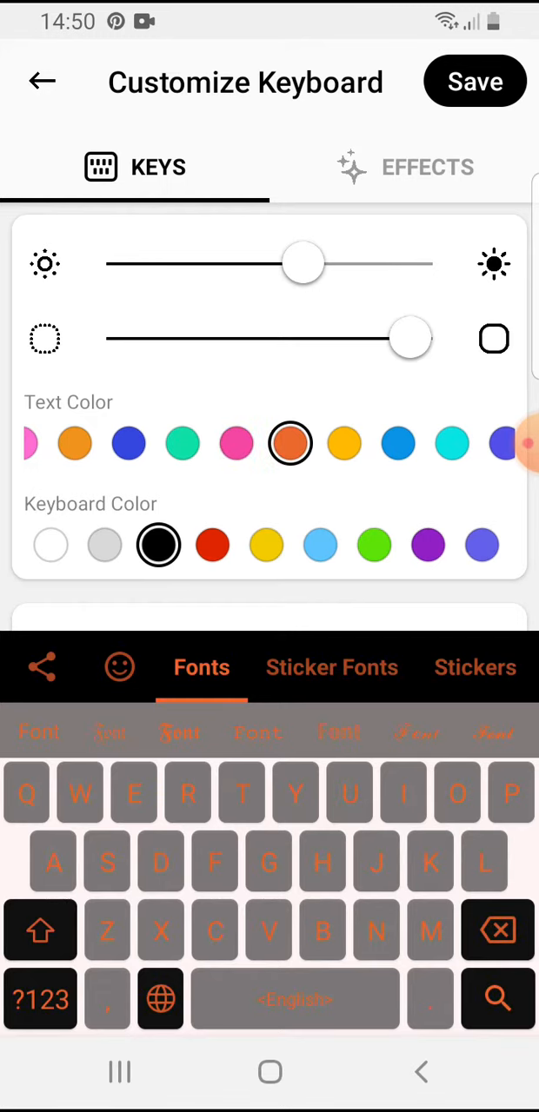
left_click(343, 443)
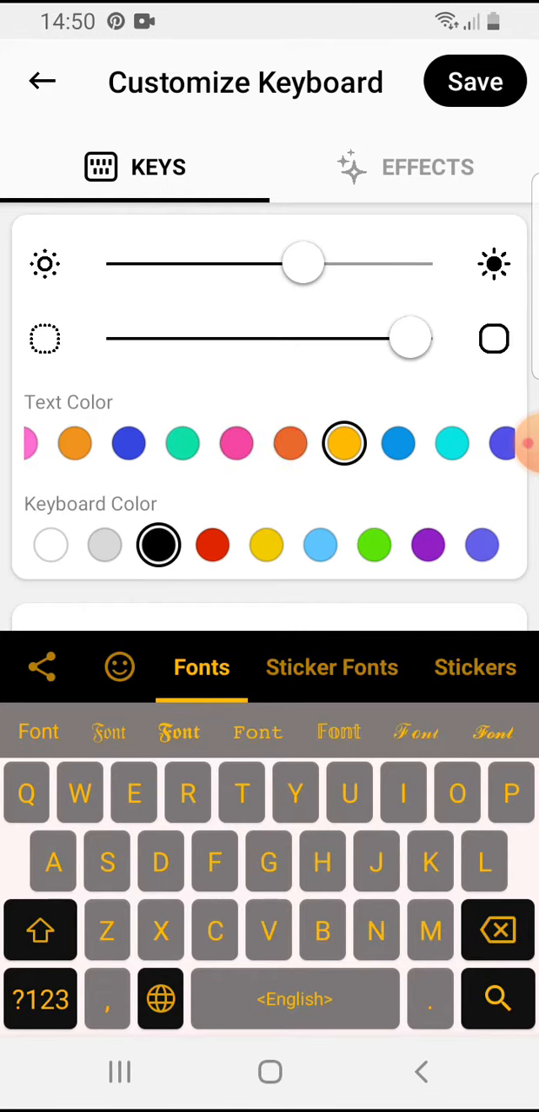
- Try purple, white and grey keyboard colours, then set it back to black
left_click(320, 545)
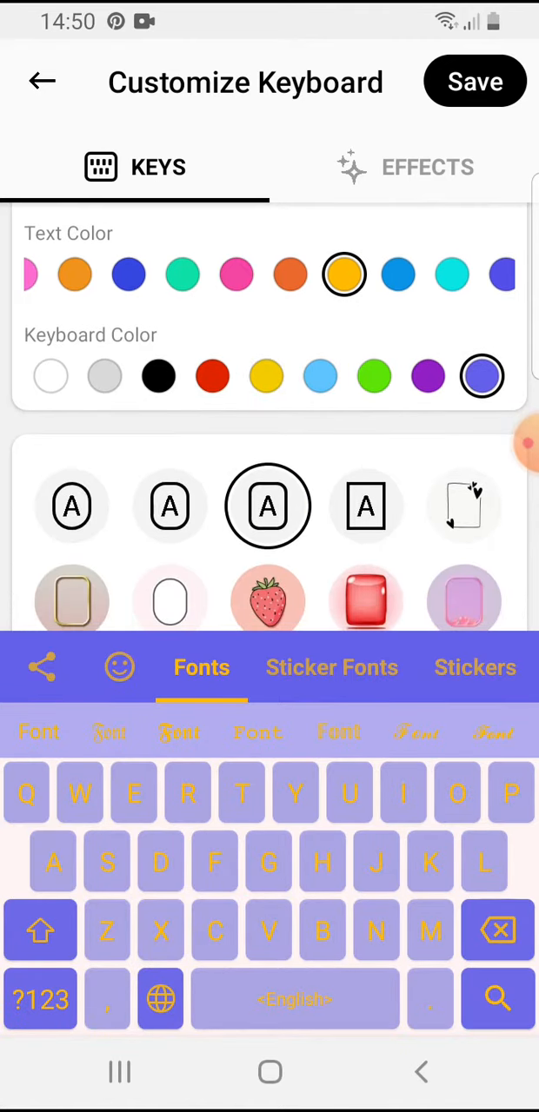
left_click(51, 376)
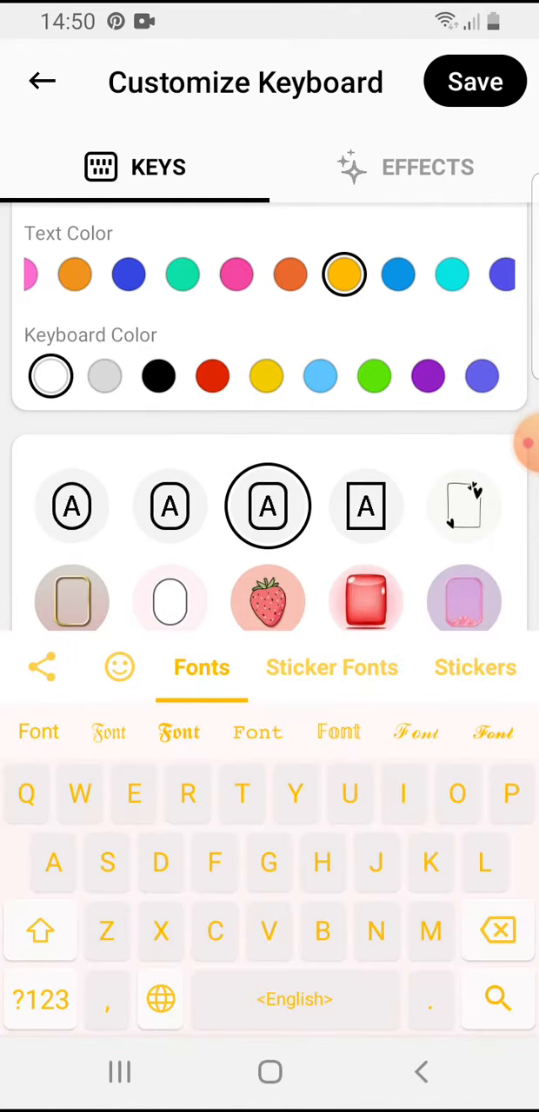
left_click(104, 376)
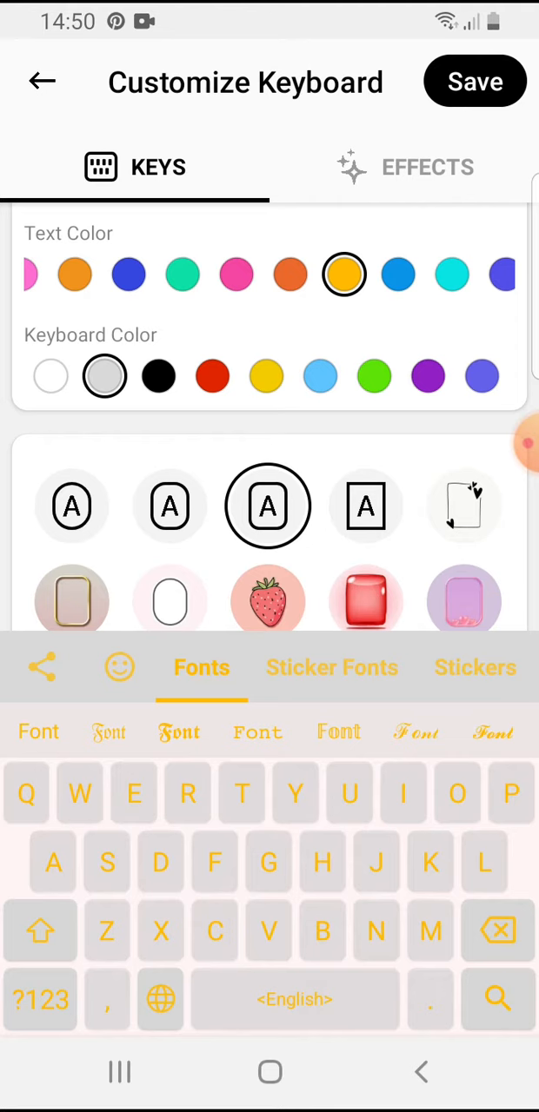
left_click(158, 376)
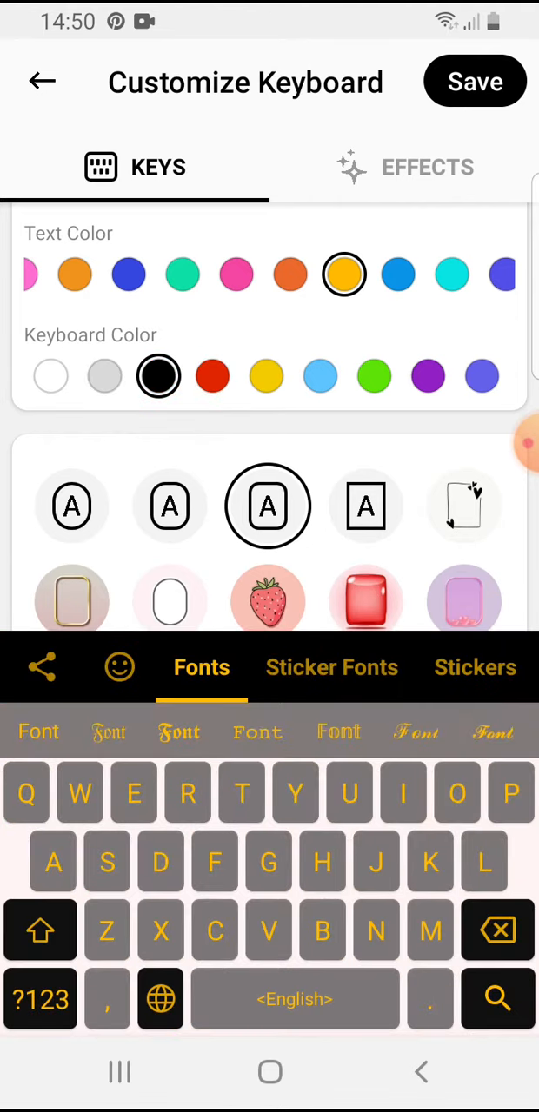
- Try outlined, rounded, heart-doodle and monster key styles, settling on panda-style keys
scroll("down", 3)
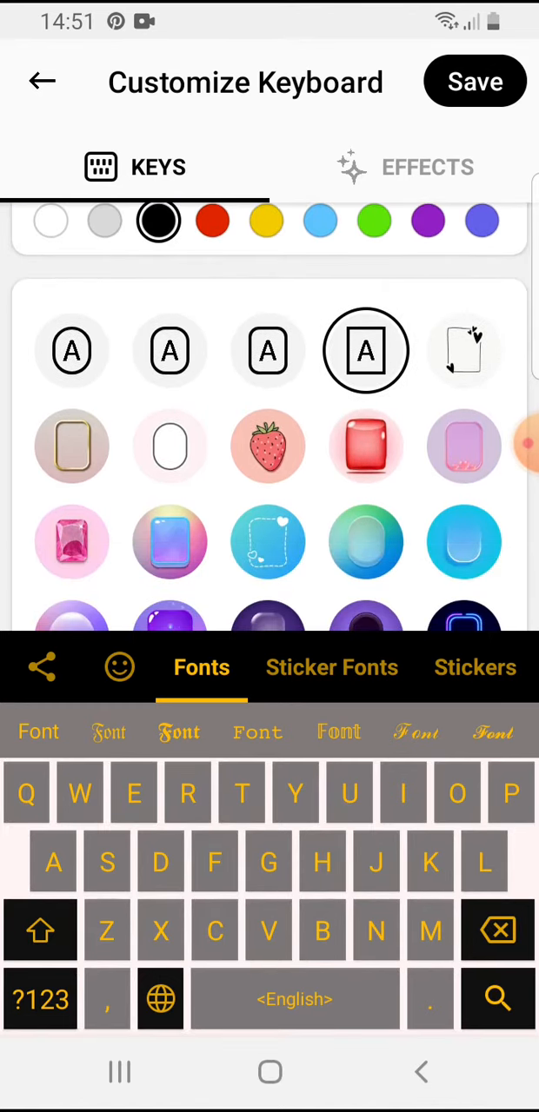
left_click(267, 351)
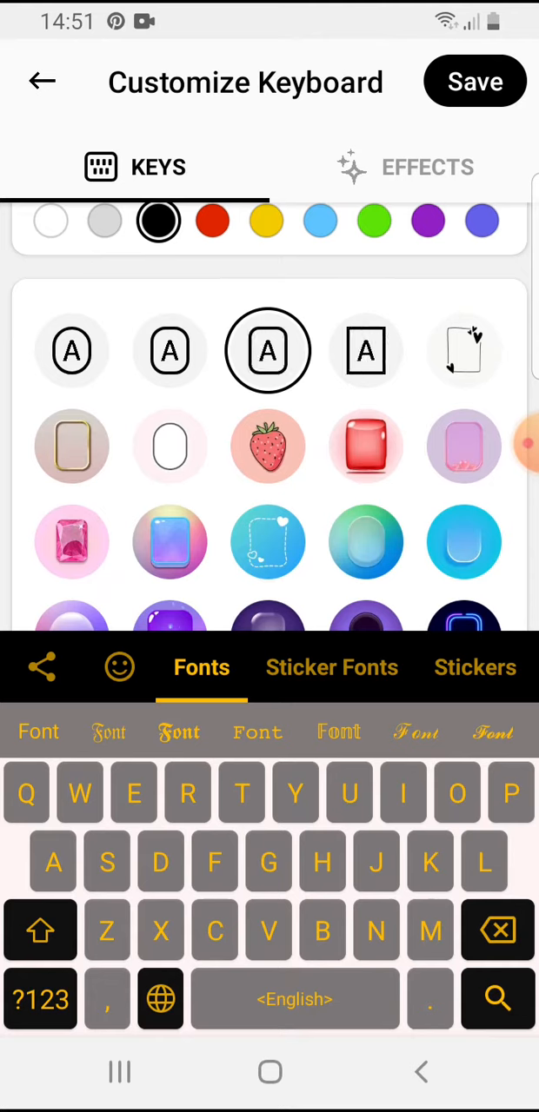
left_click(71, 350)
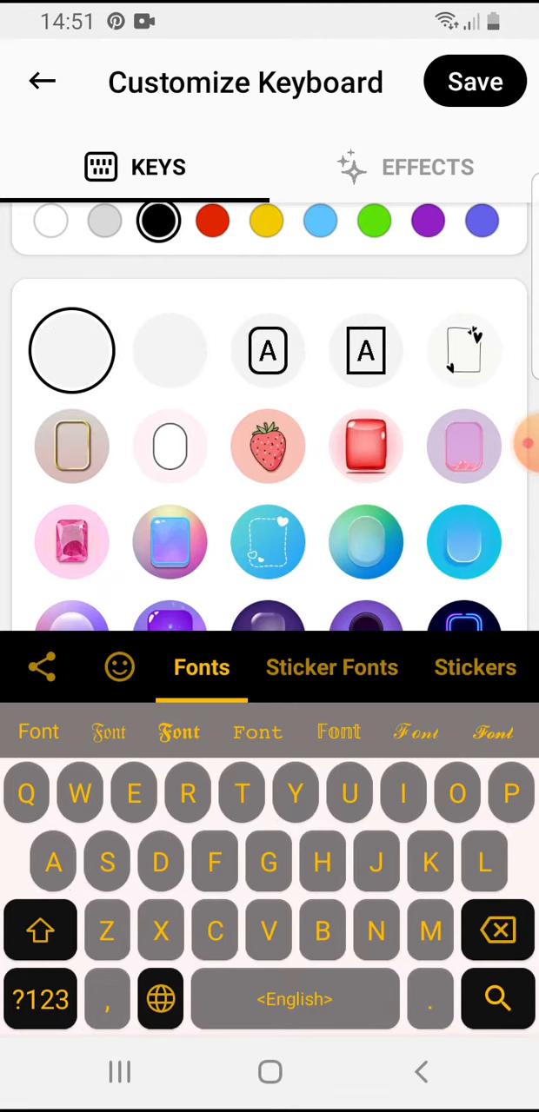
left_click(268, 350)
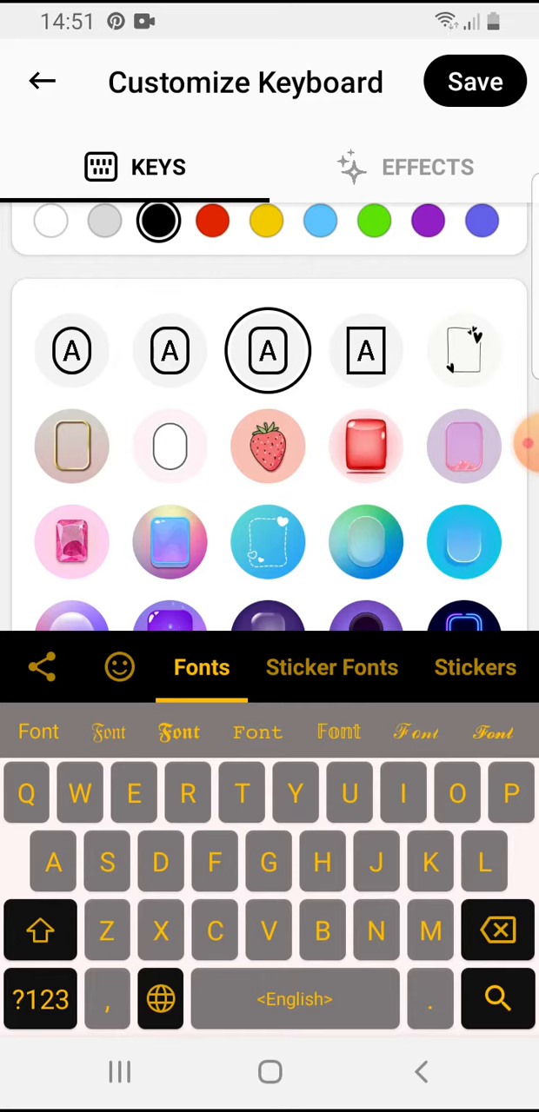
left_click(365, 351)
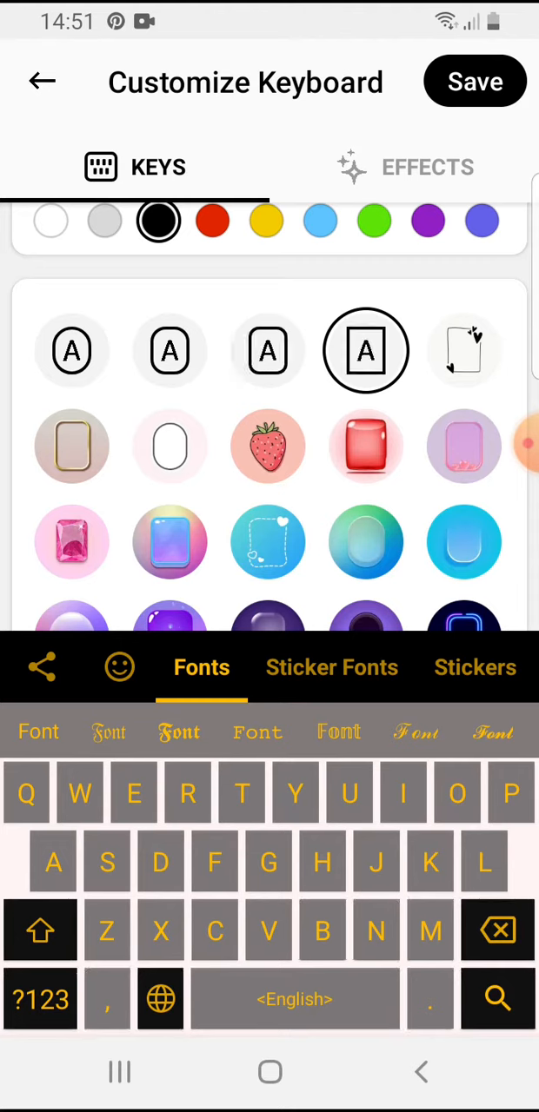
left_click(72, 351)
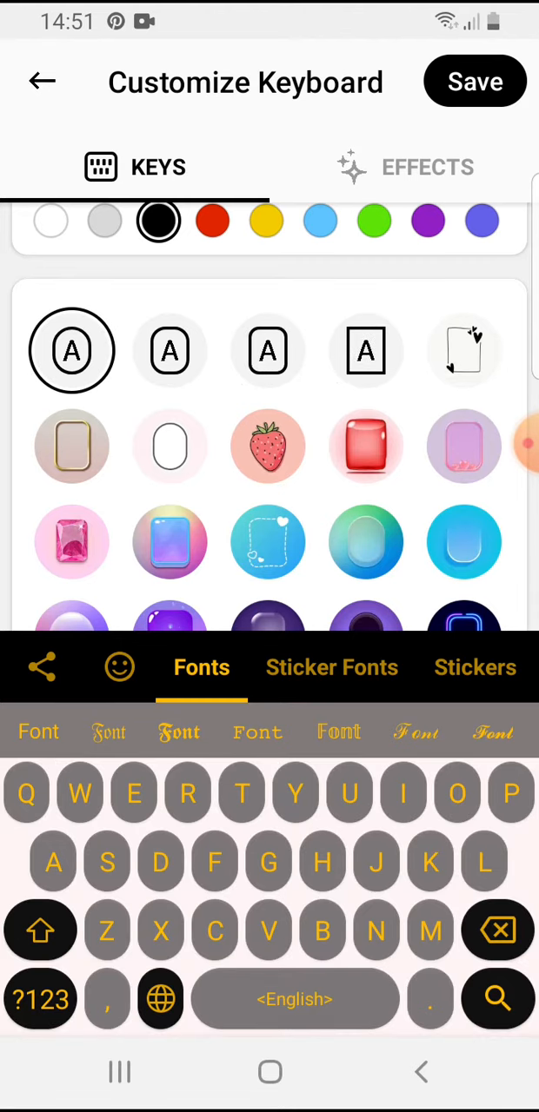
left_click(464, 350)
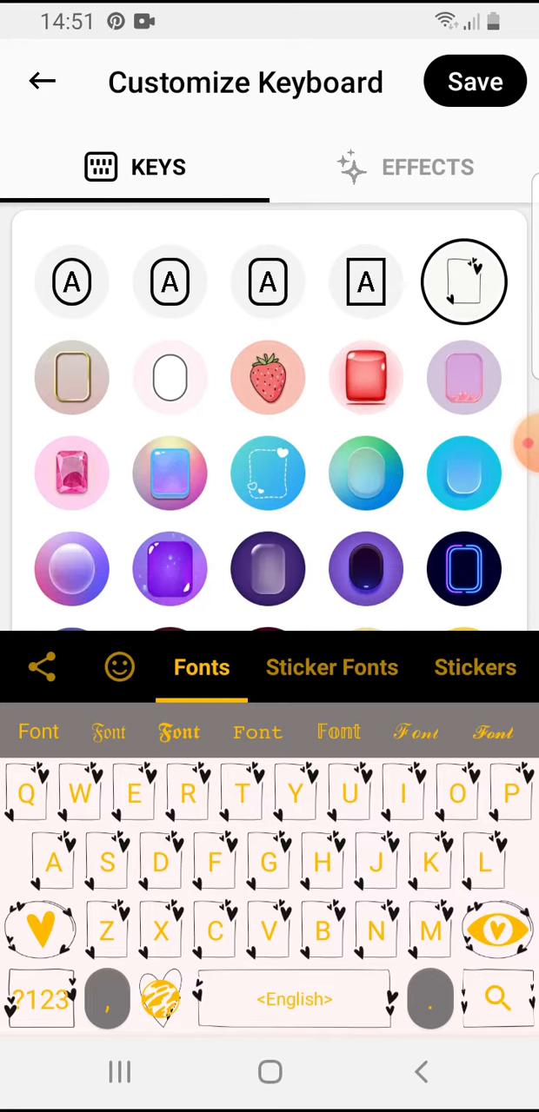
left_click(463, 473)
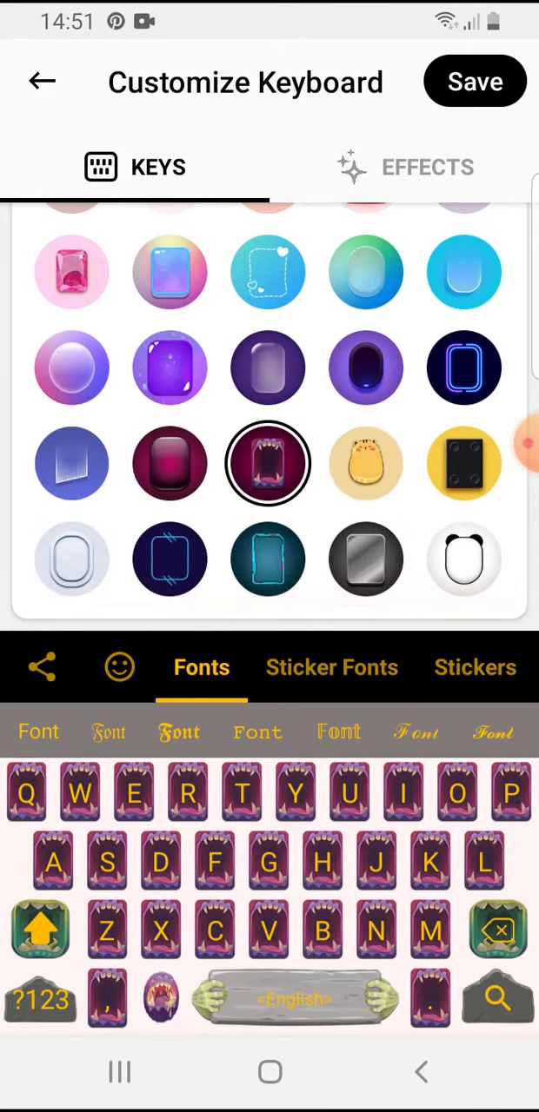
left_click(464, 559)
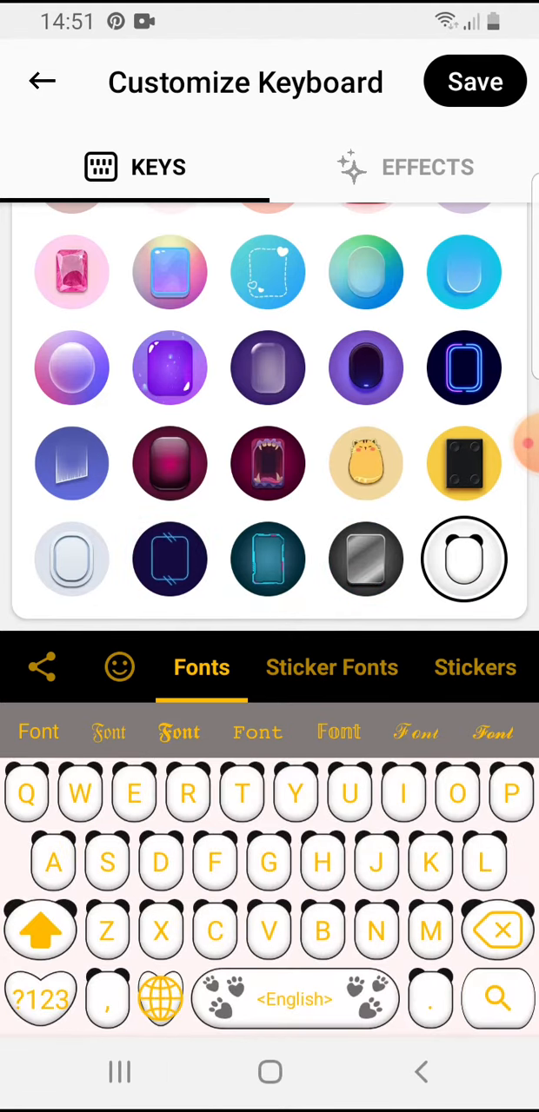
left_click(427, 167)
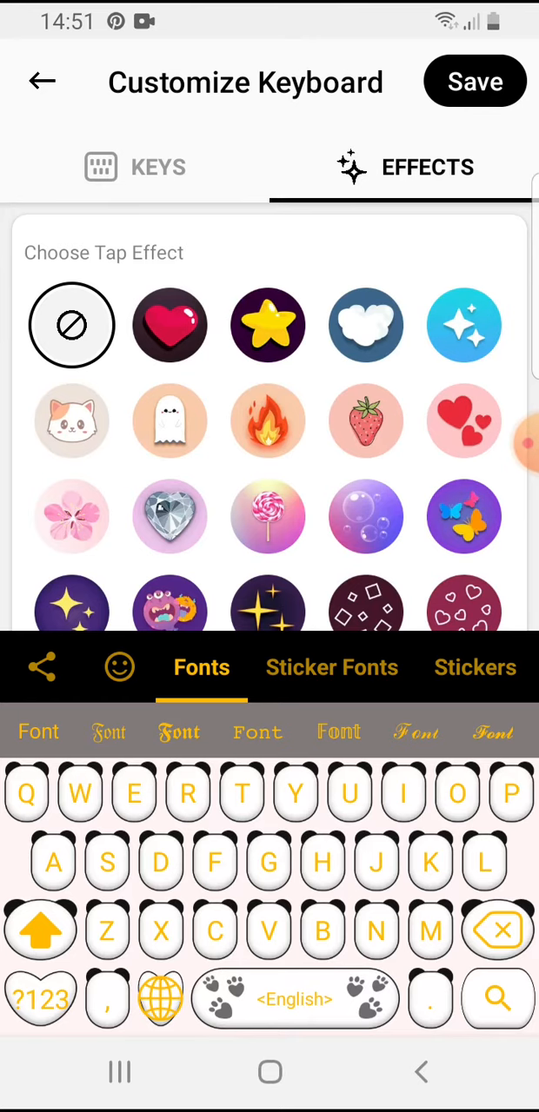
- Try the cherry blossom effect, pick diamond heart, and save the theme
scroll("down", 3)
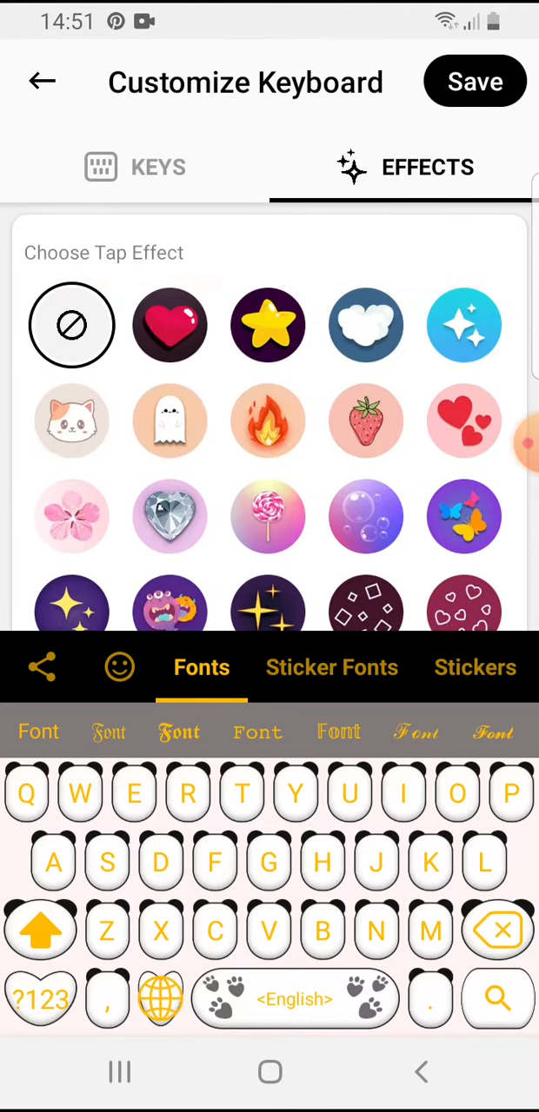
left_click(72, 517)
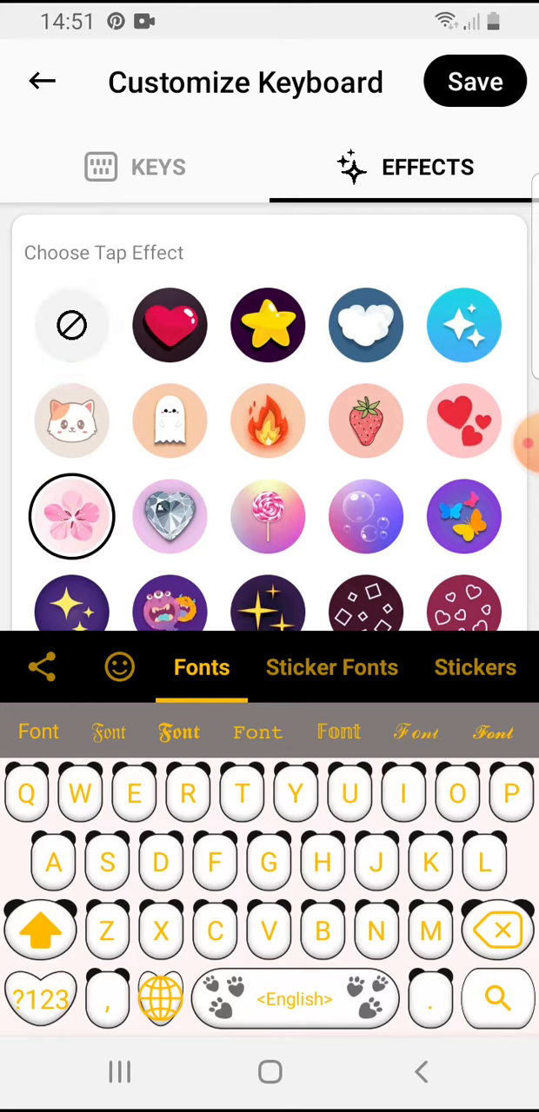
left_click(170, 517)
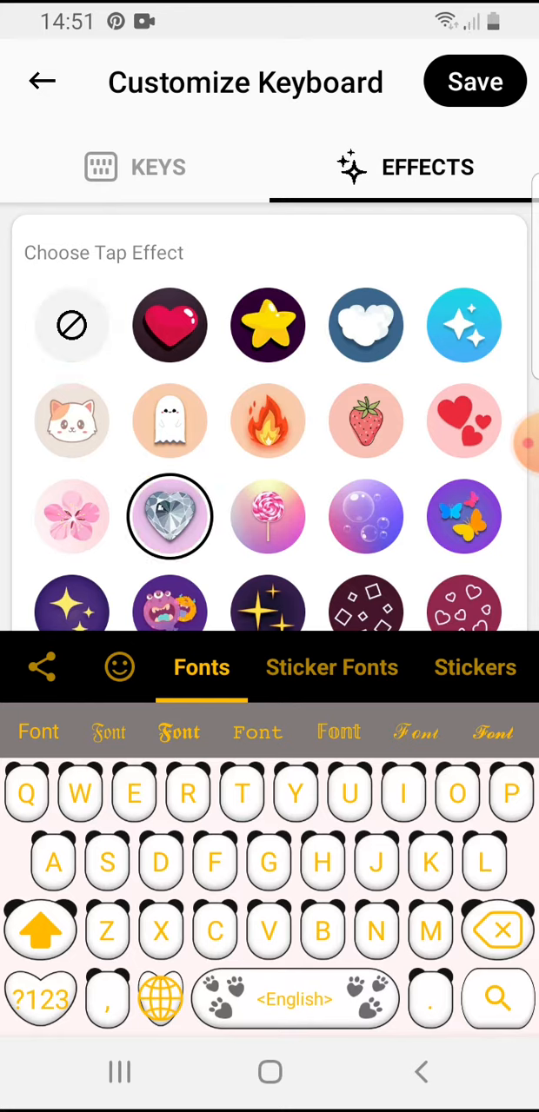
left_click(170, 421)
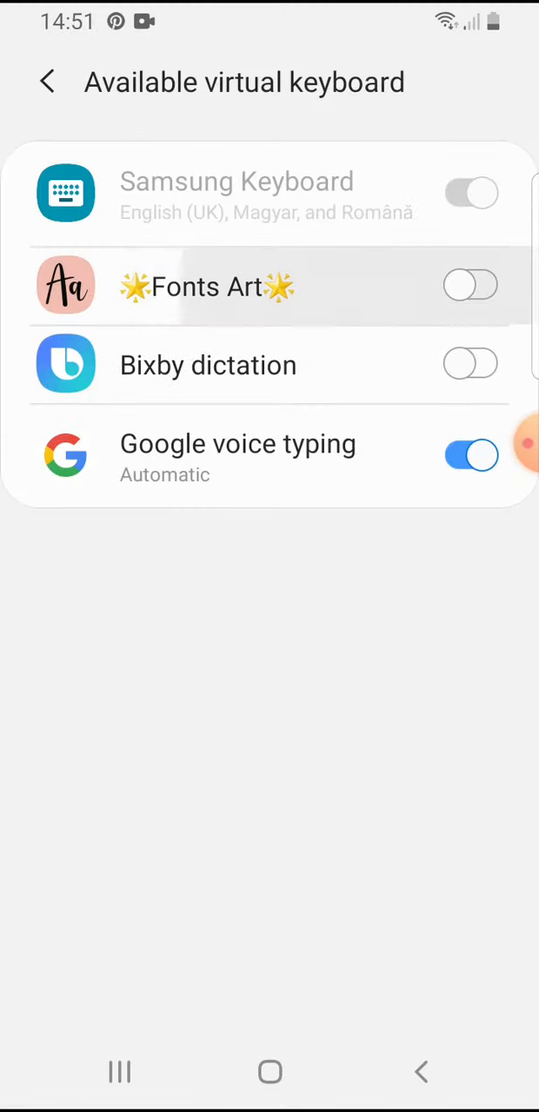
- Enable Fonts Art as a virtual keyboard, accept the warning, and switch to it
left_click(471, 286)
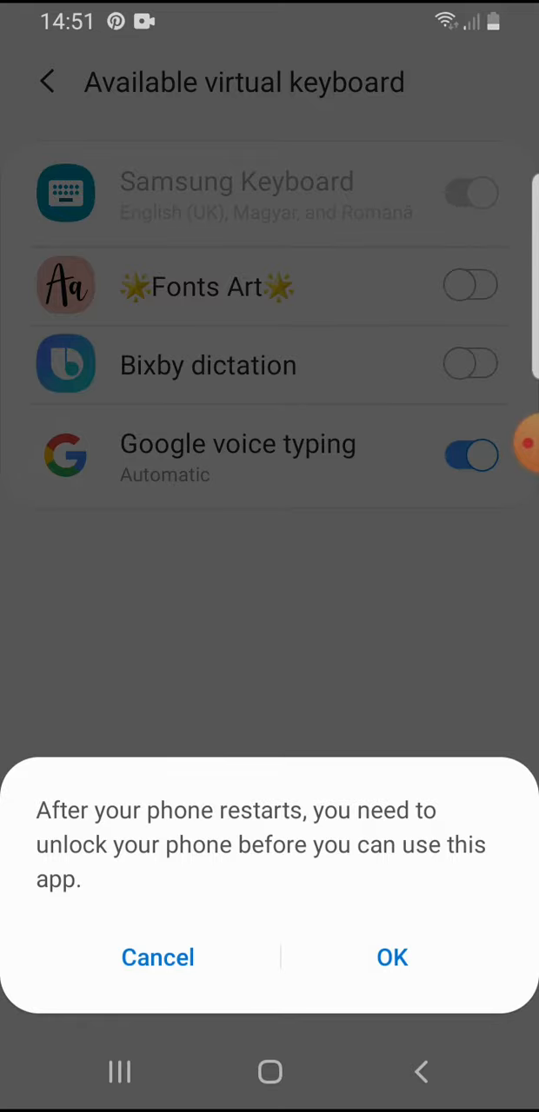
left_click(392, 957)
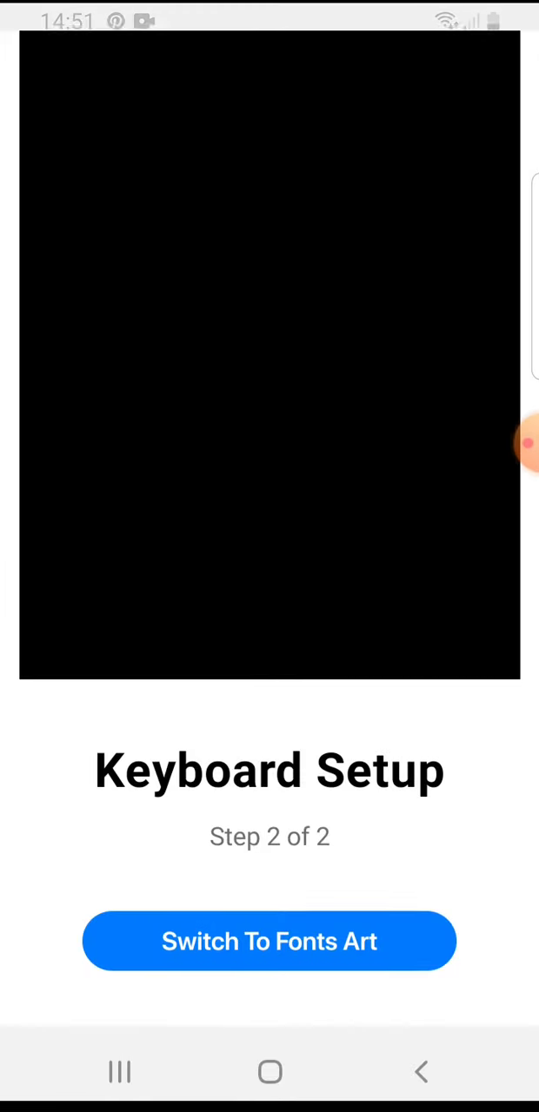
left_click(269, 942)
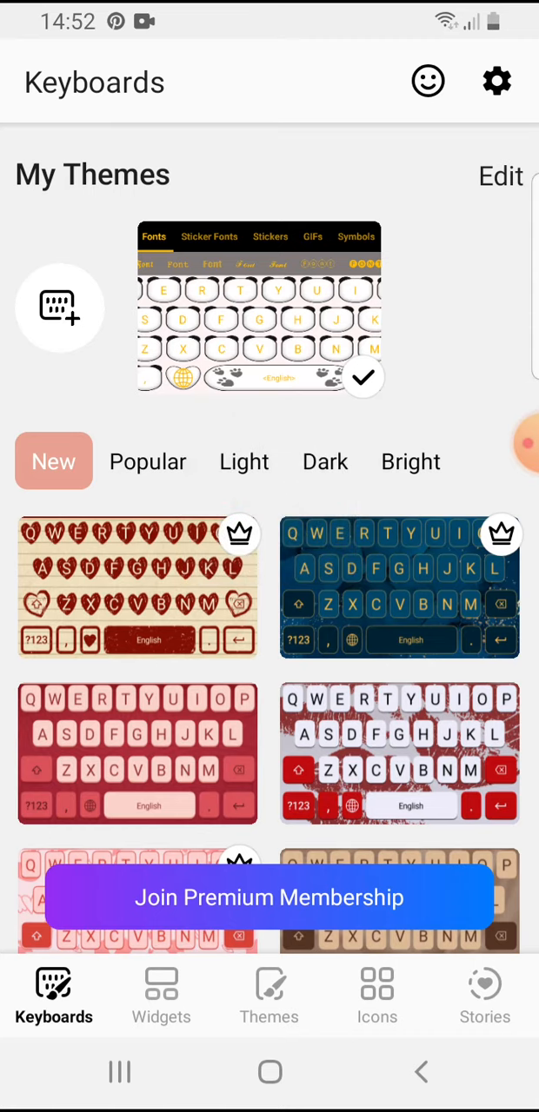
left_click(269, 995)
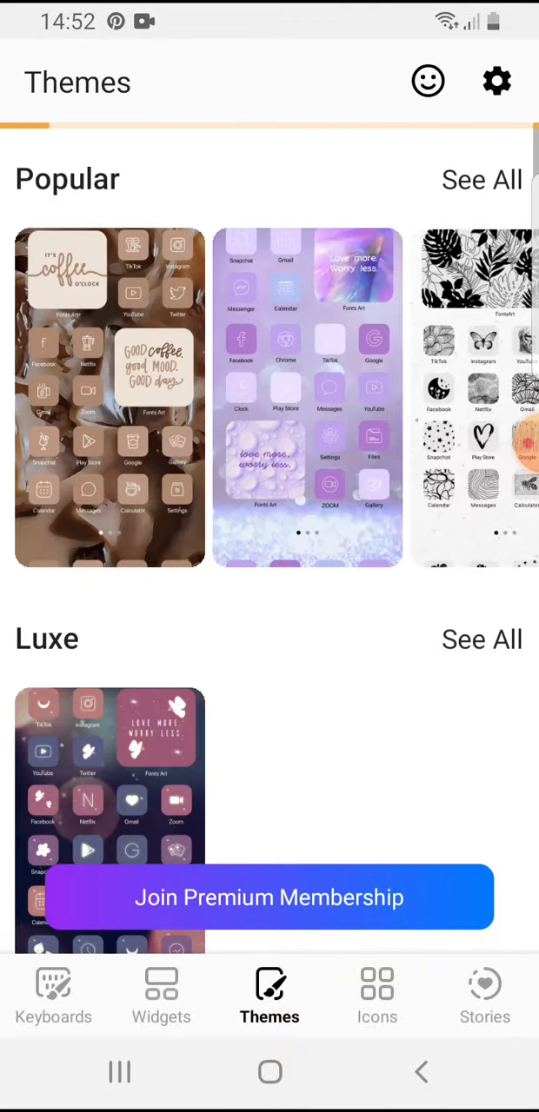
left_click(53, 995)
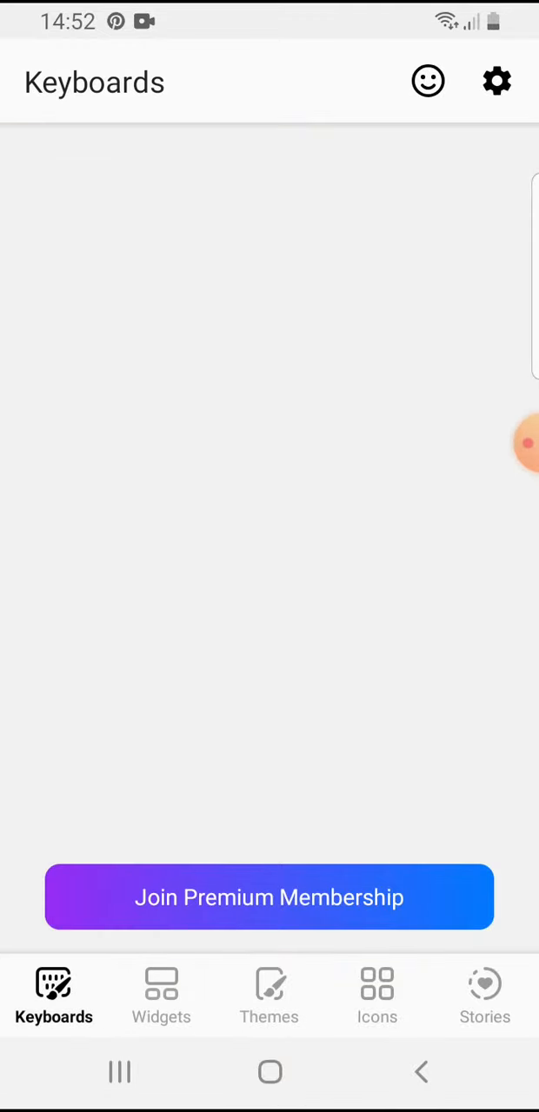